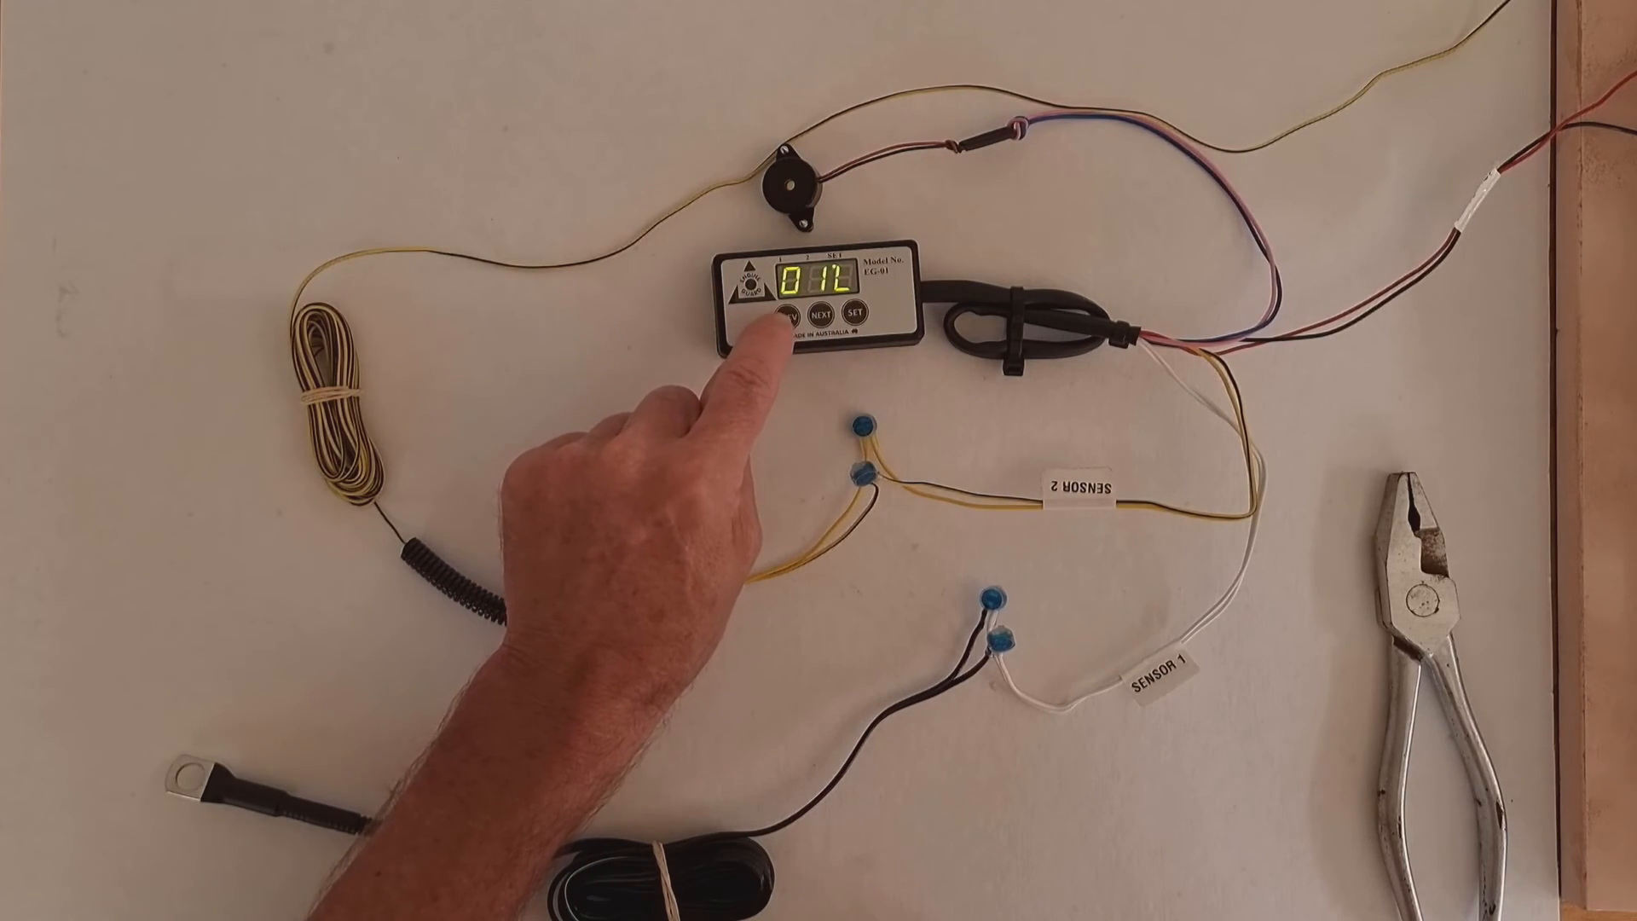
click(790, 315)
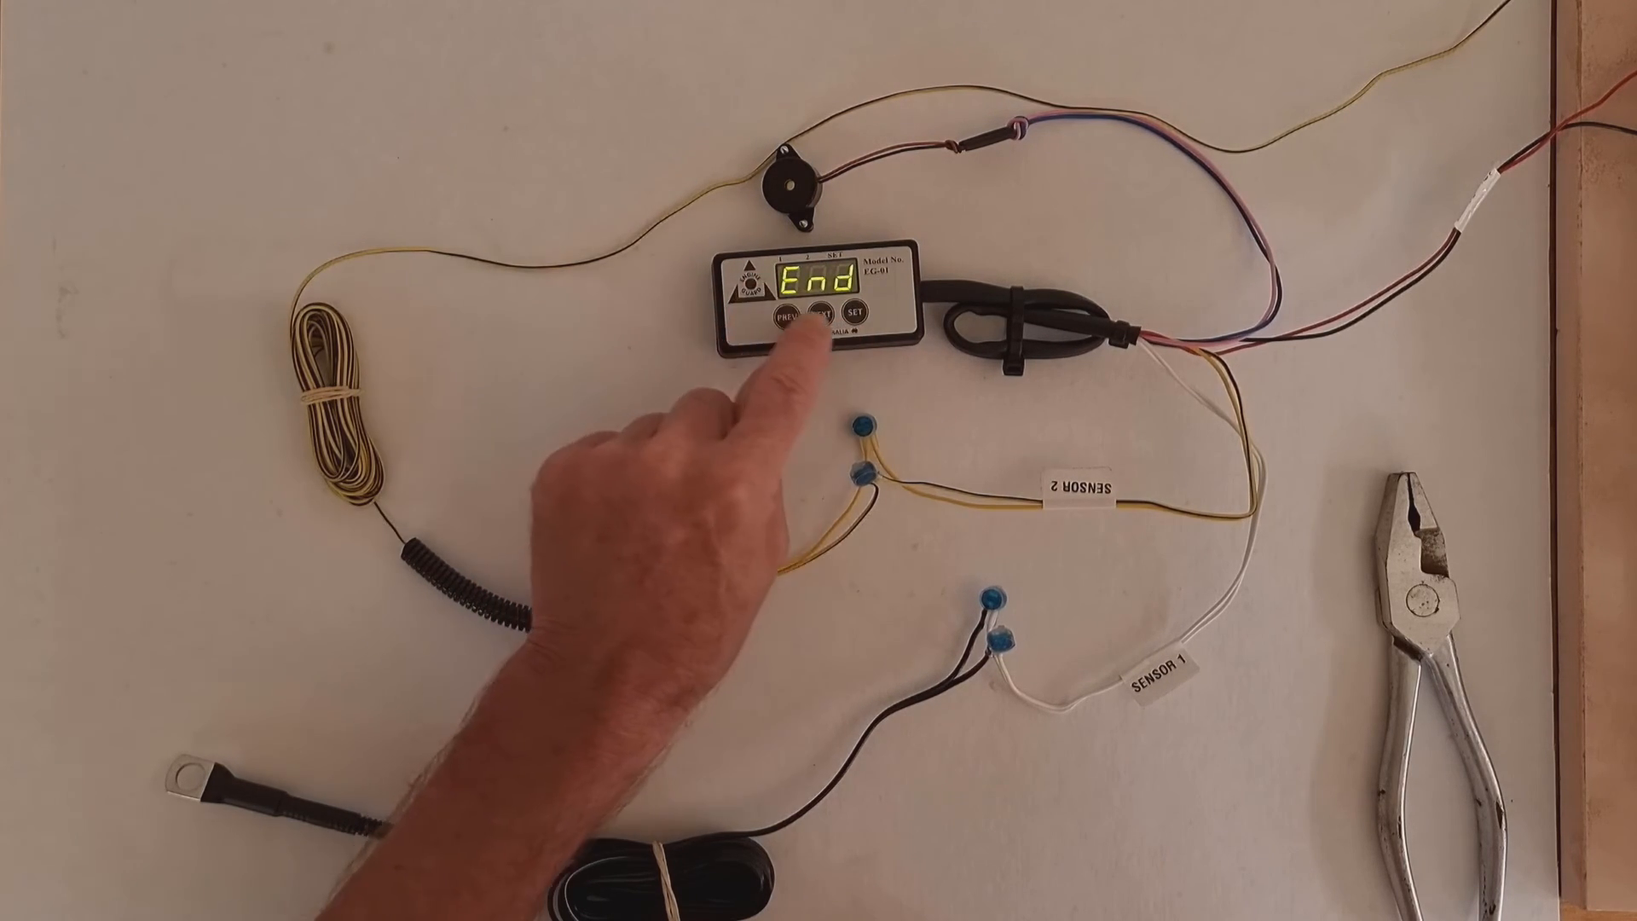